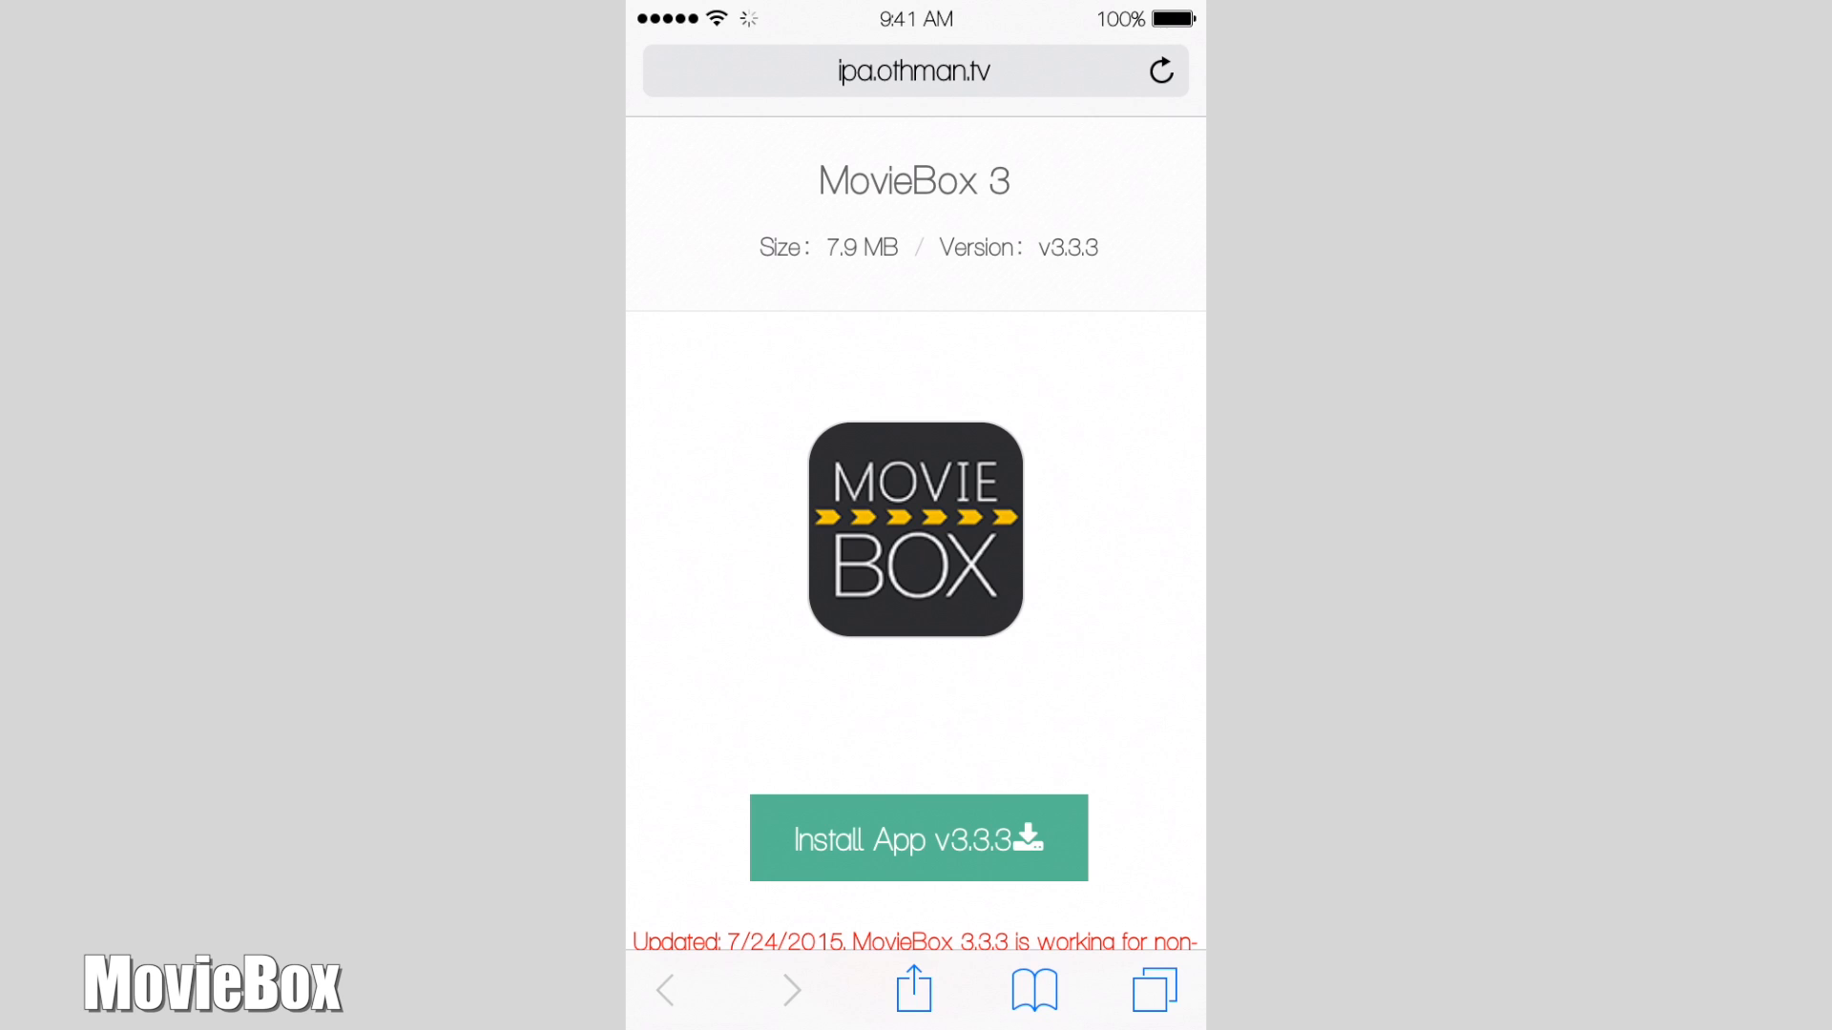
Step: Install MovieBox v3.3.3 from ipa.othman.tv and confirm the install alert
left_click(1161, 70)
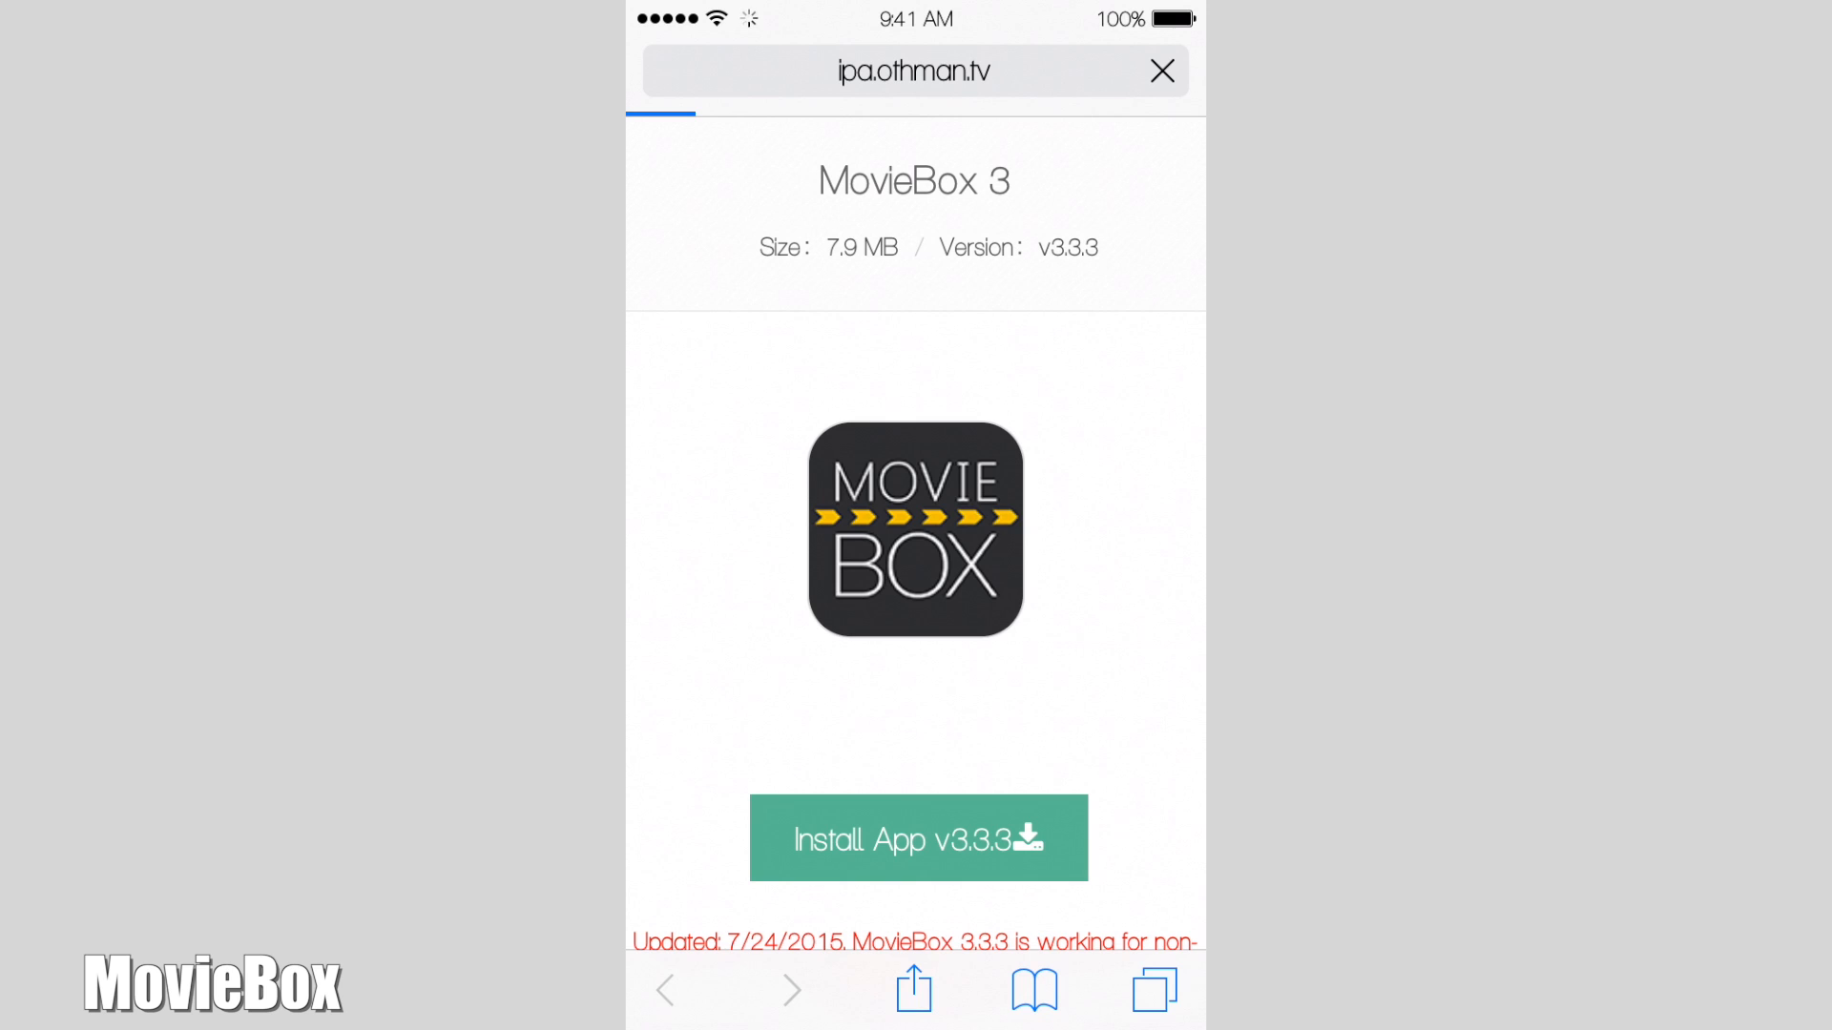
left_click(917, 838)
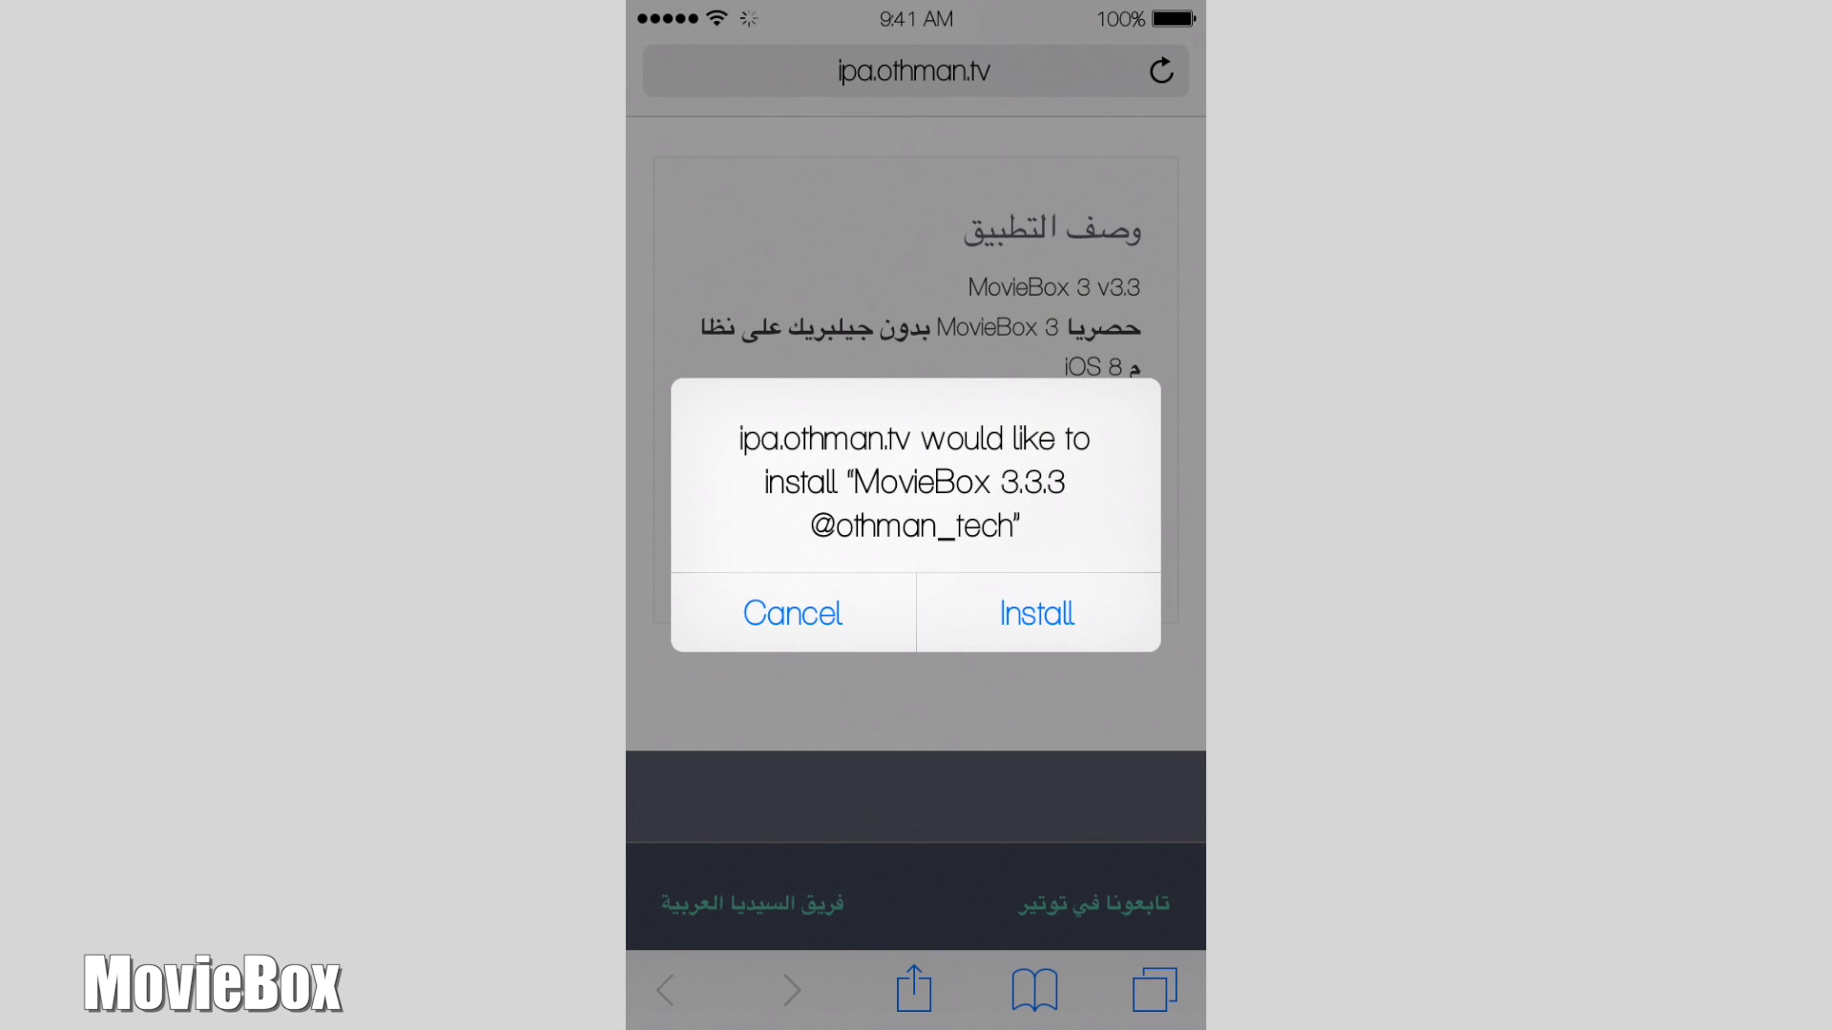
left_click(792, 614)
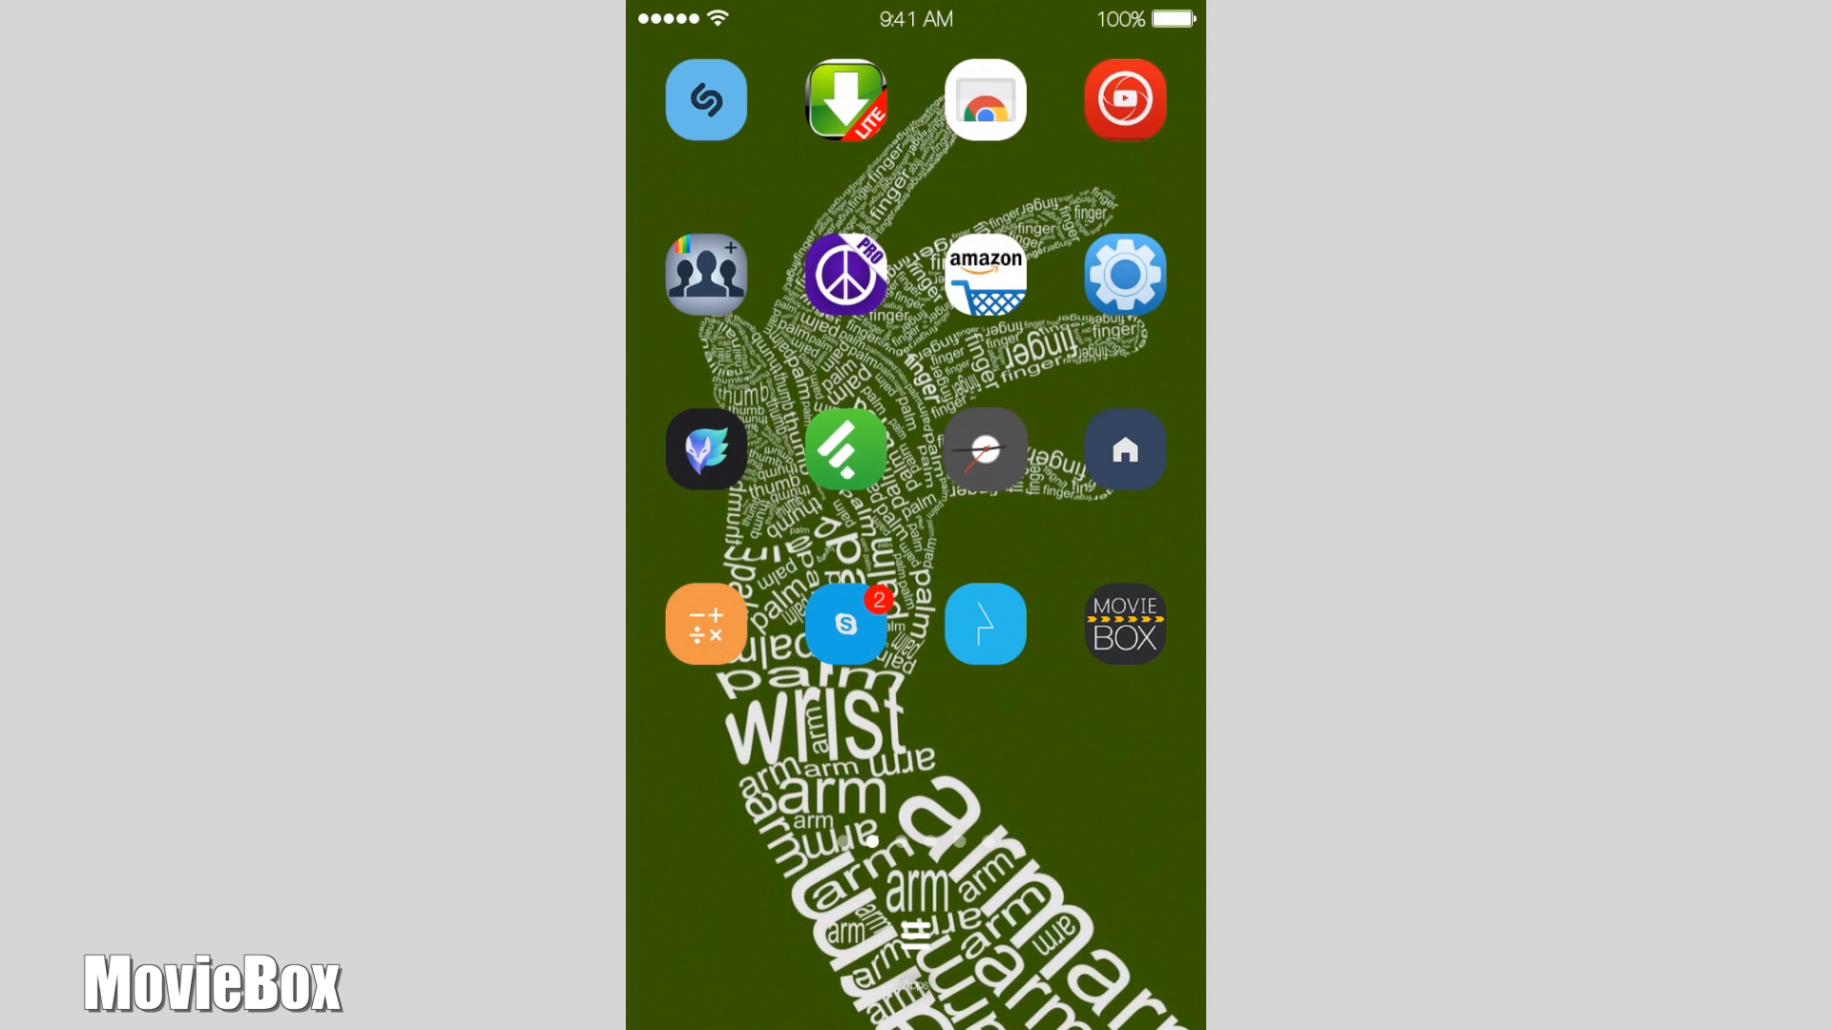
left_click(1122, 623)
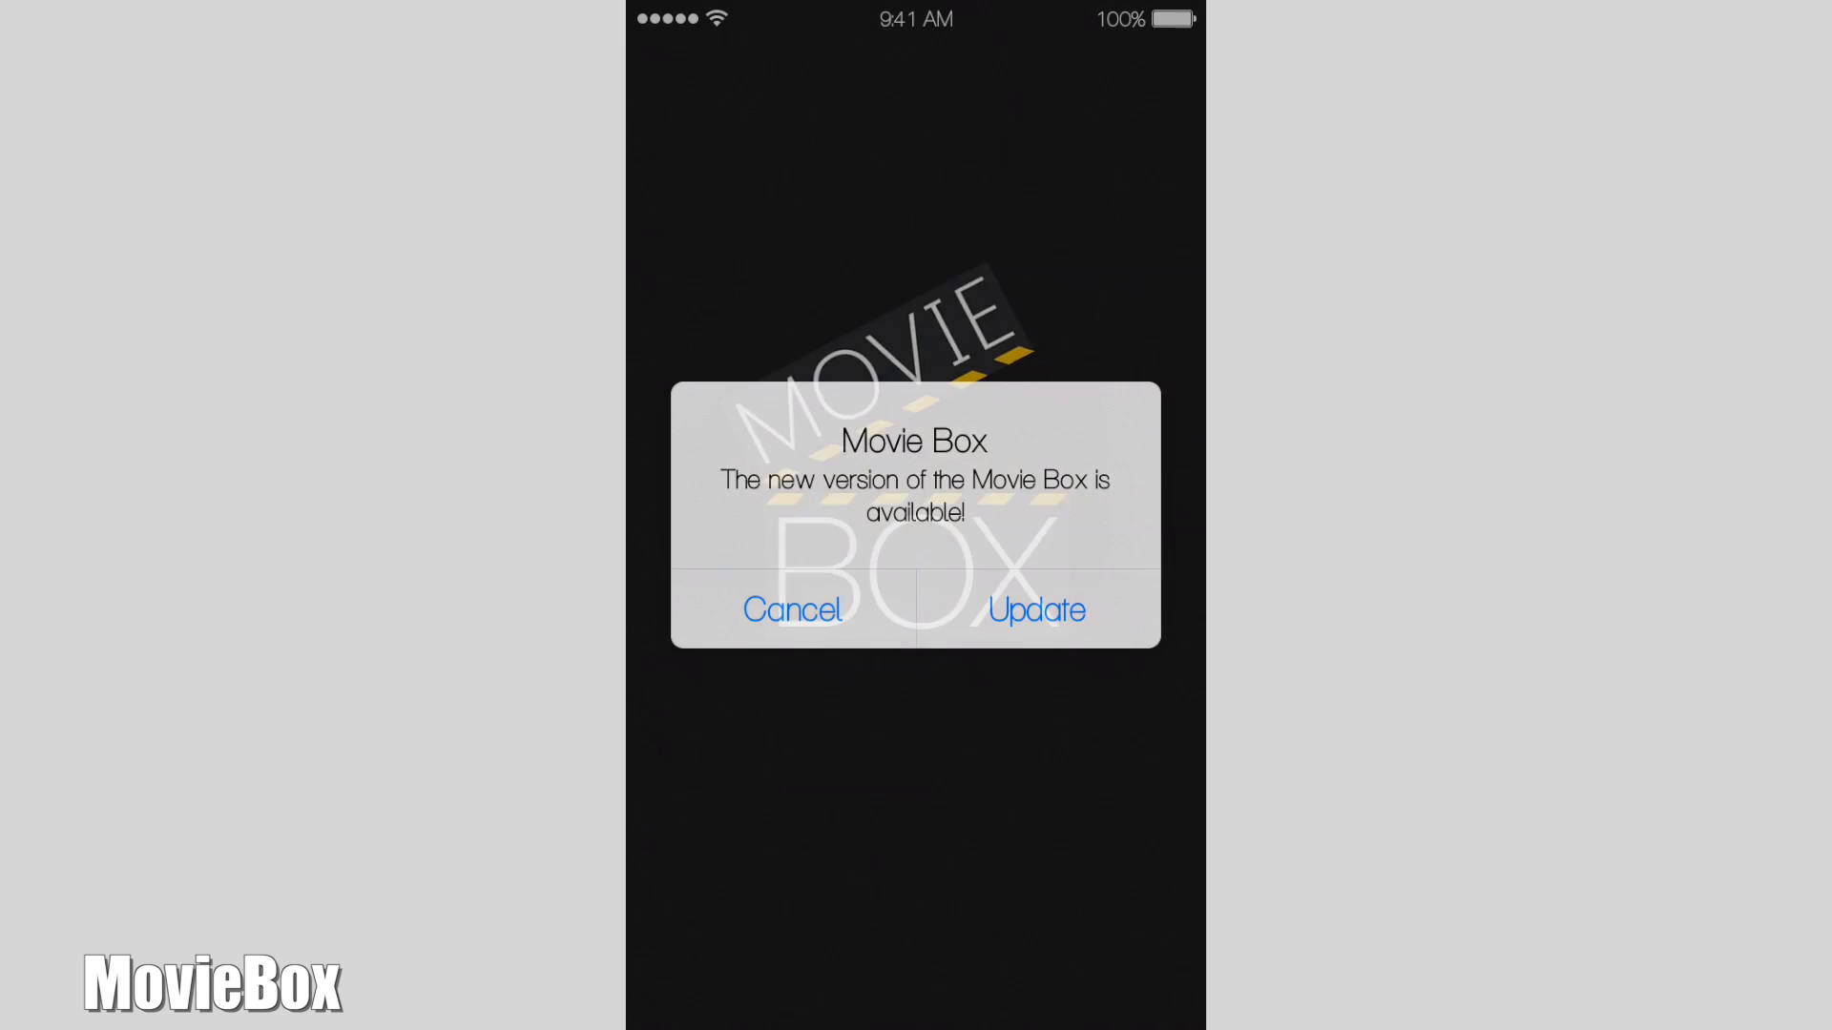
Step: Cancel the MovieBox new-version update notice after launch
left_click(790, 609)
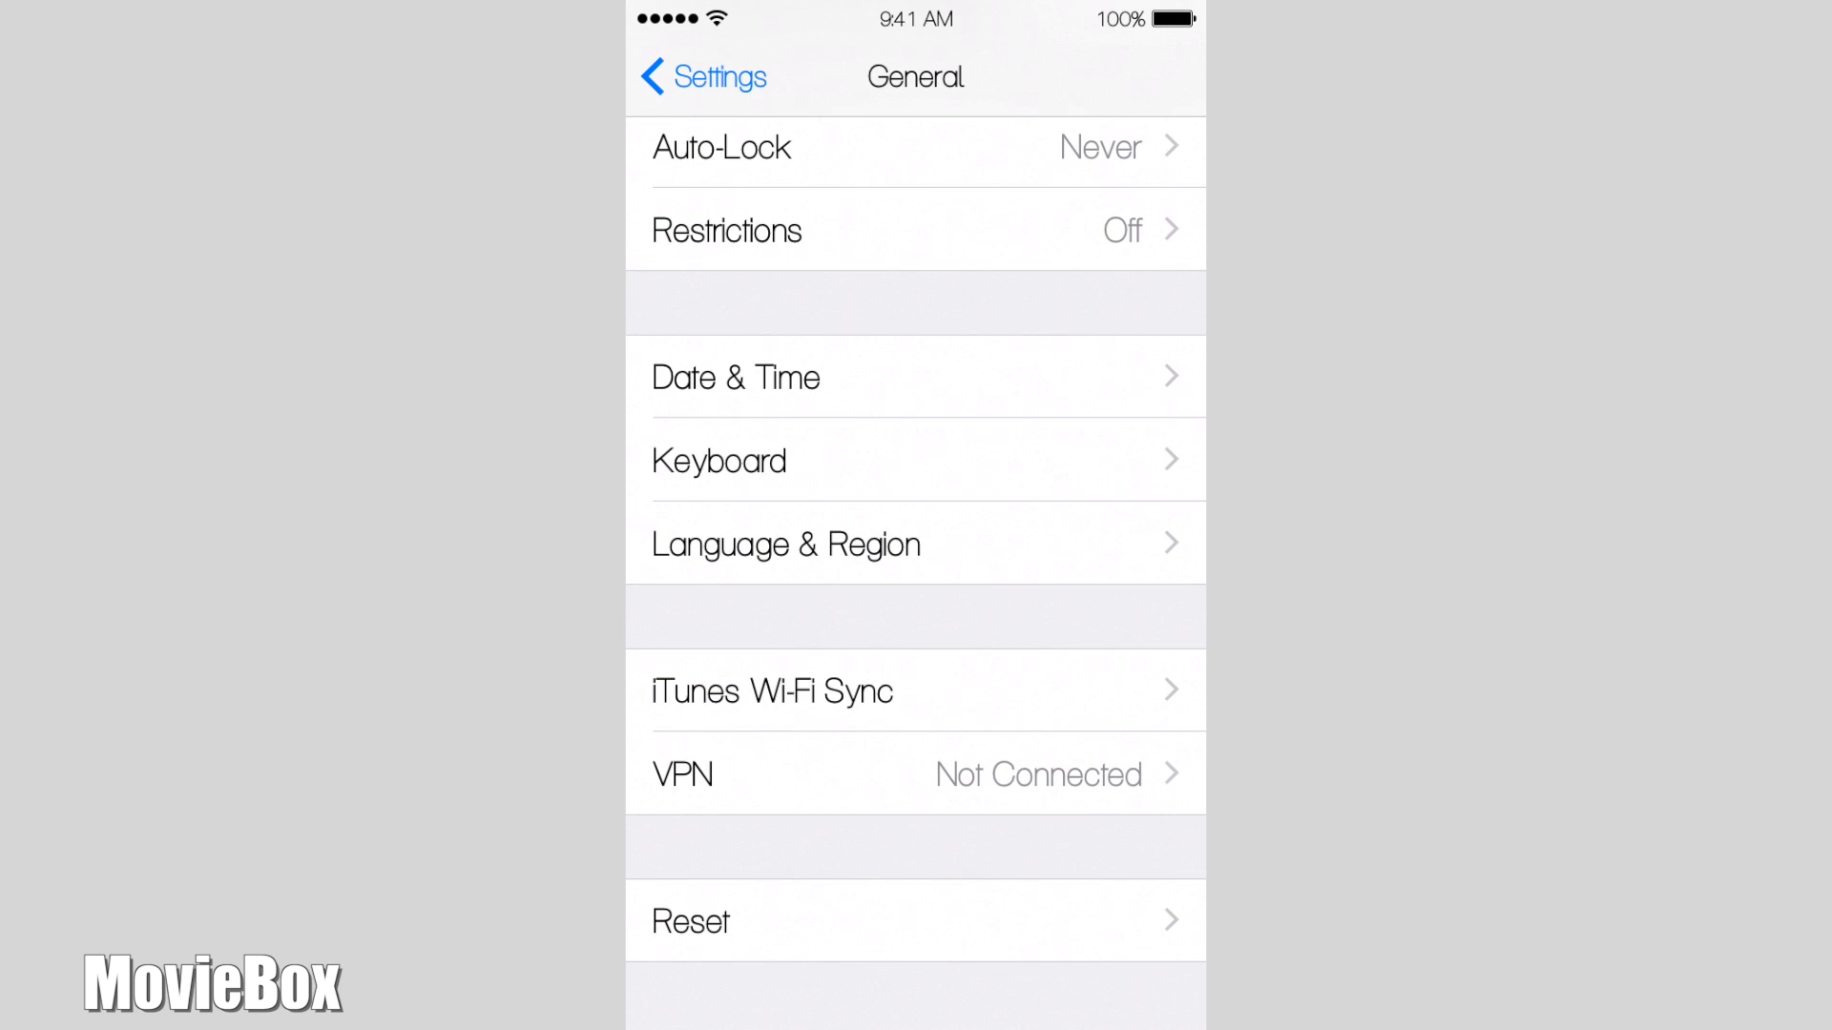
Step: Scroll down through the General settings list
scroll("up", 3)
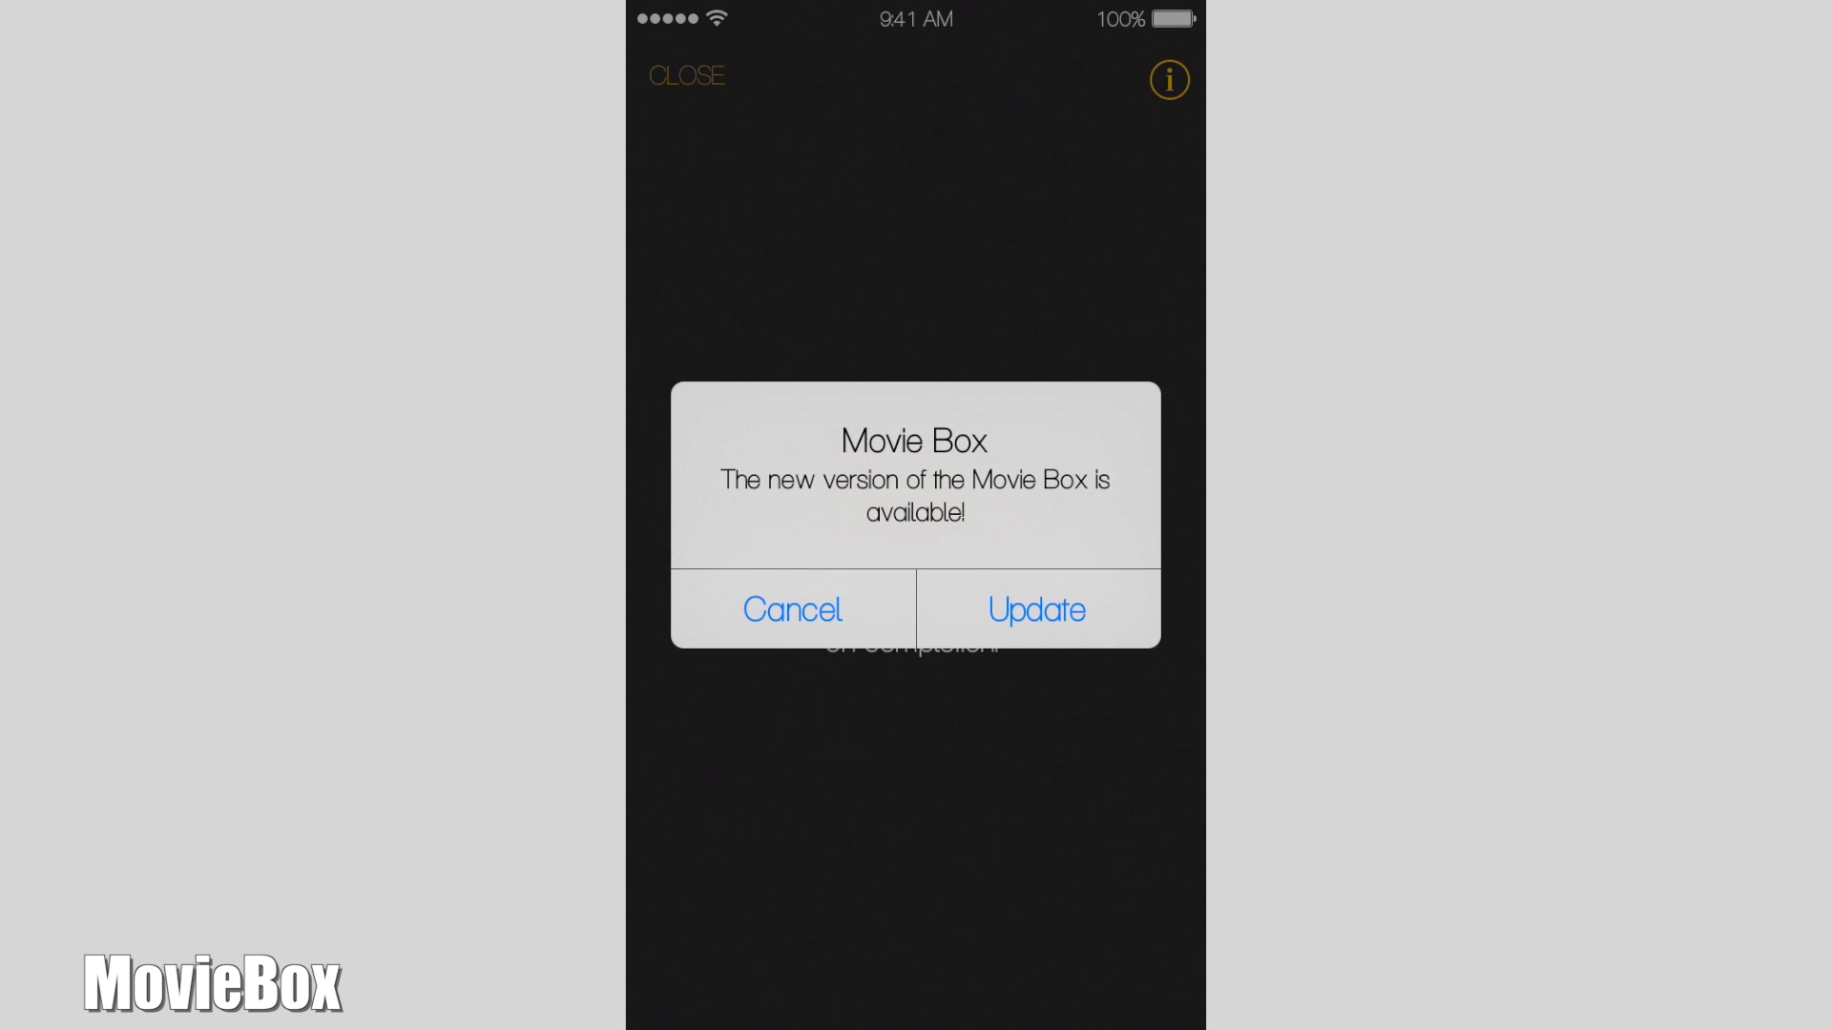
Step: Cancel the update notice and scroll the movie grid past Ted 2 and Jurassic World
left_click(1035, 609)
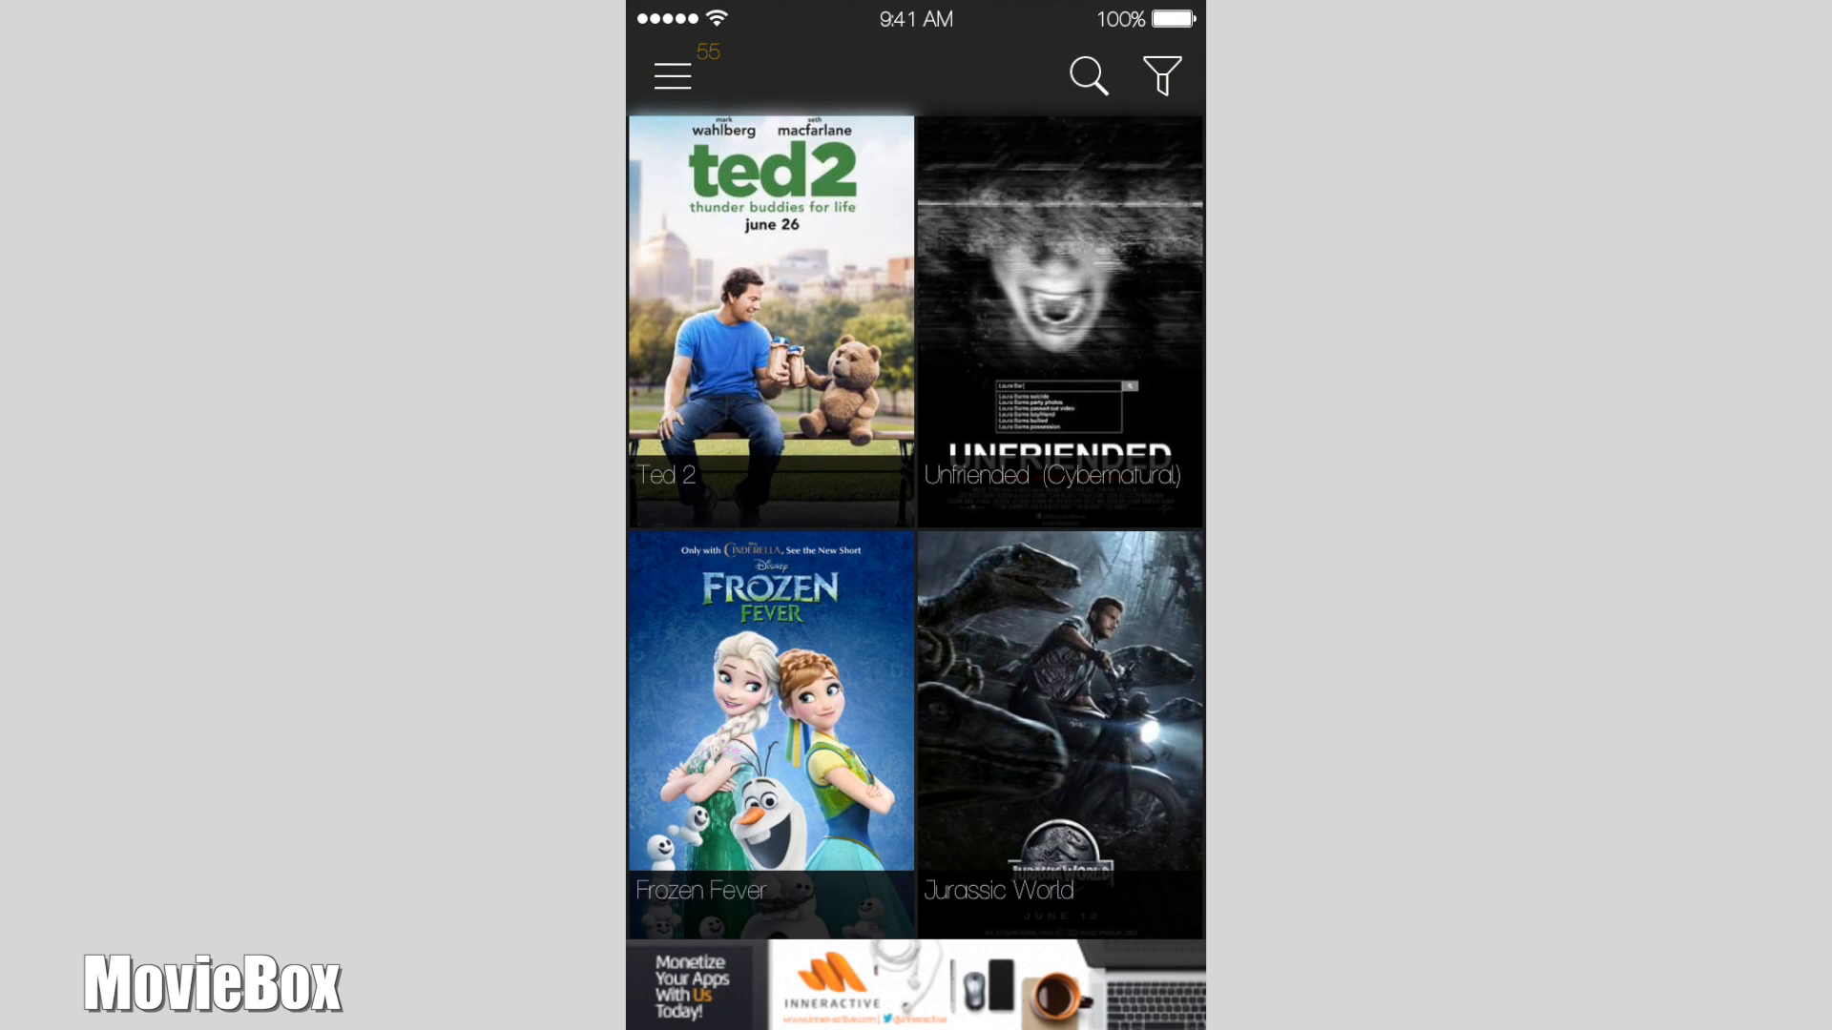
scroll("down", 3)
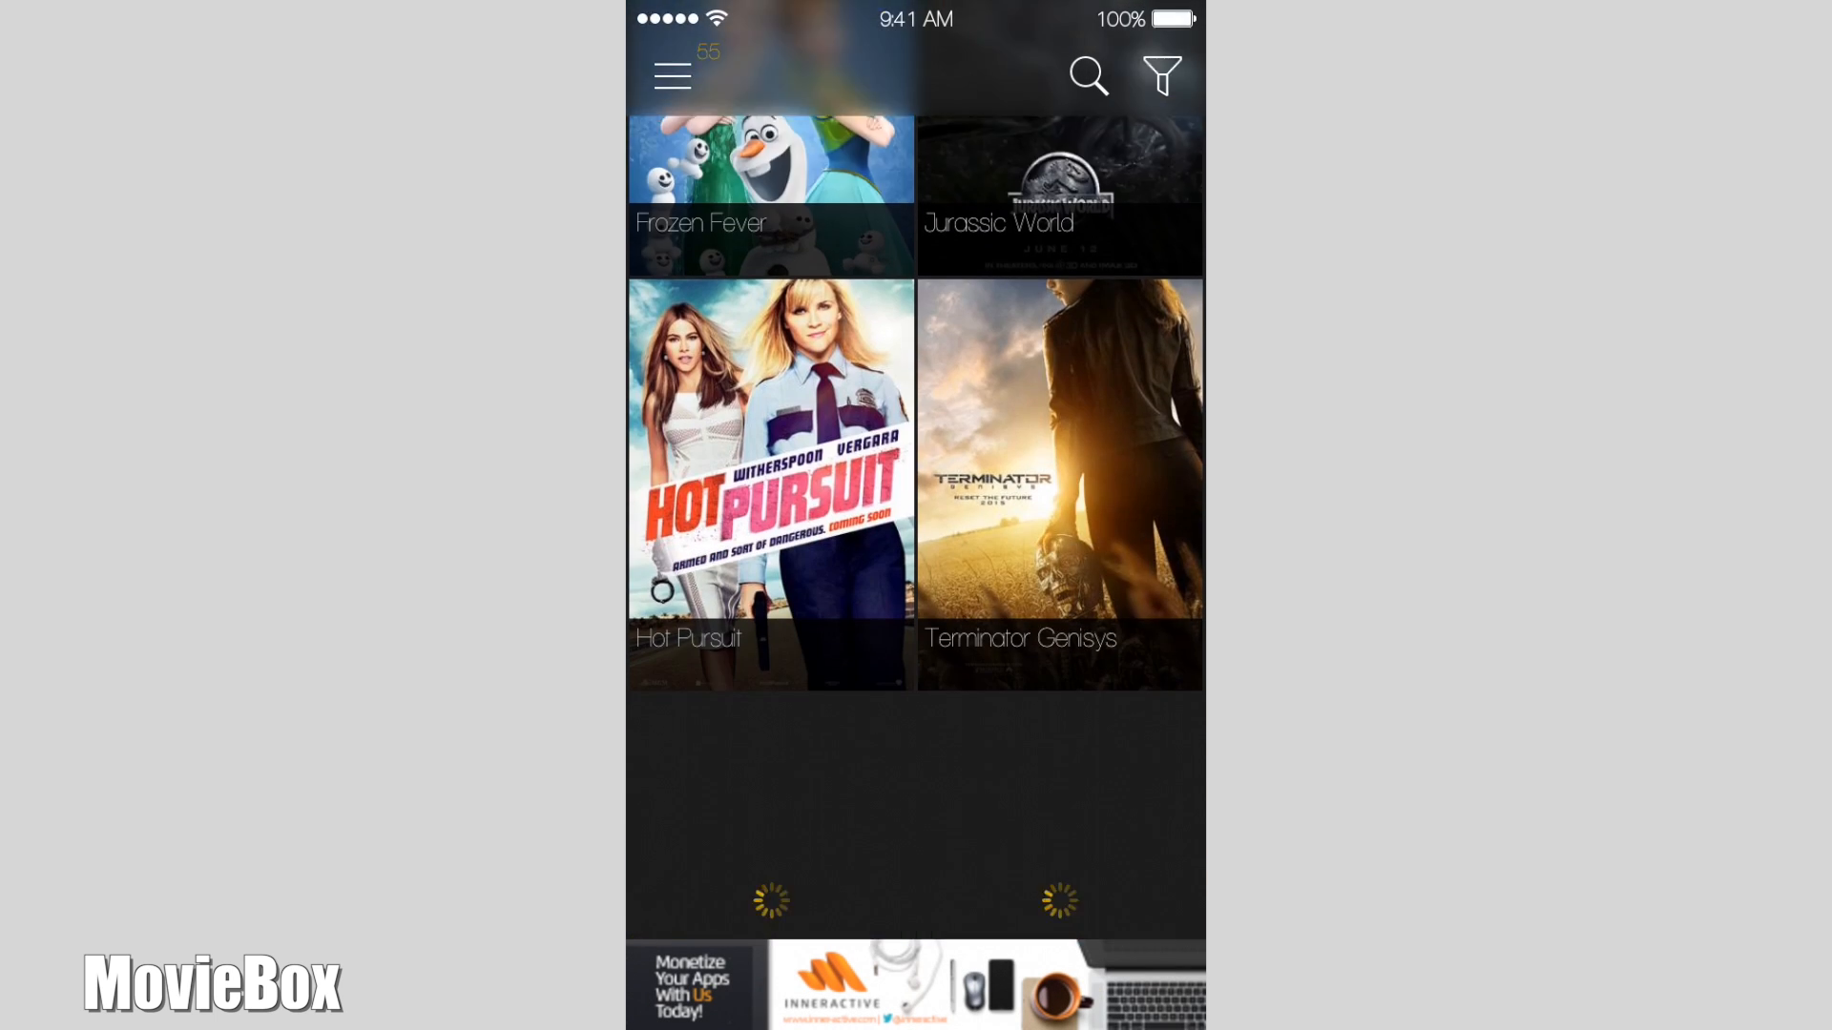
scroll("down", 3)
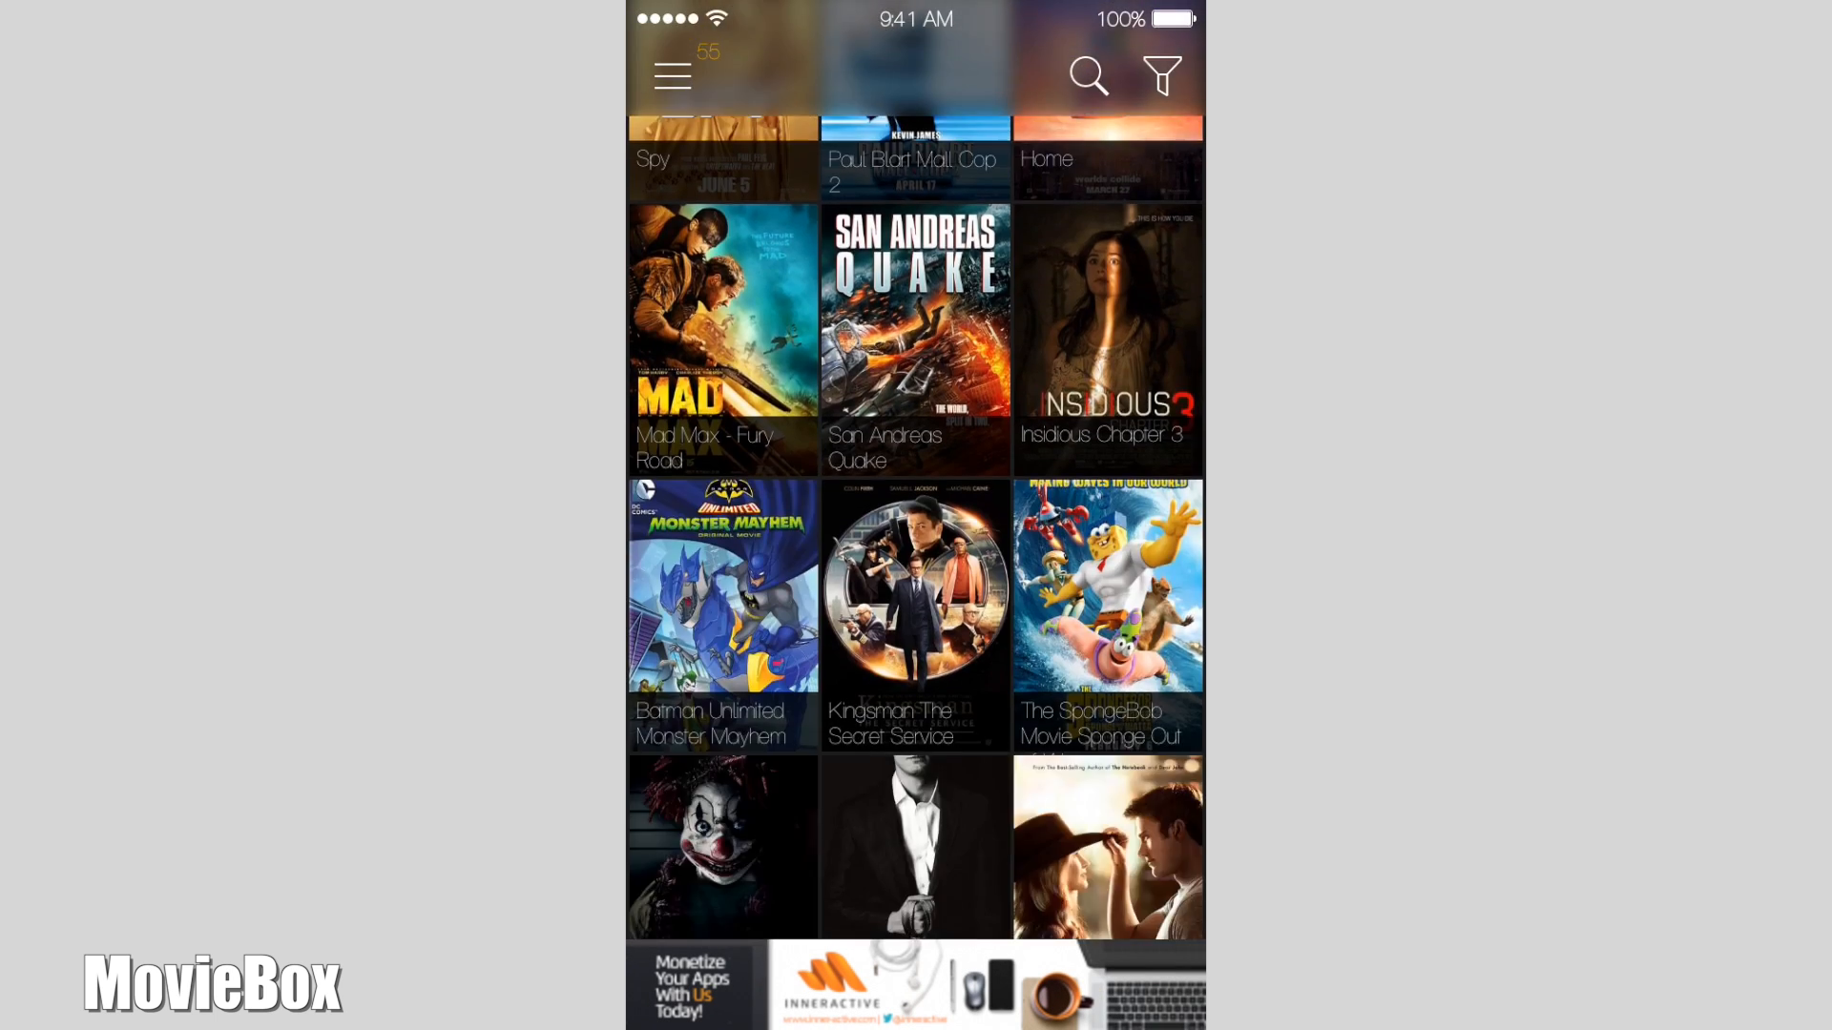